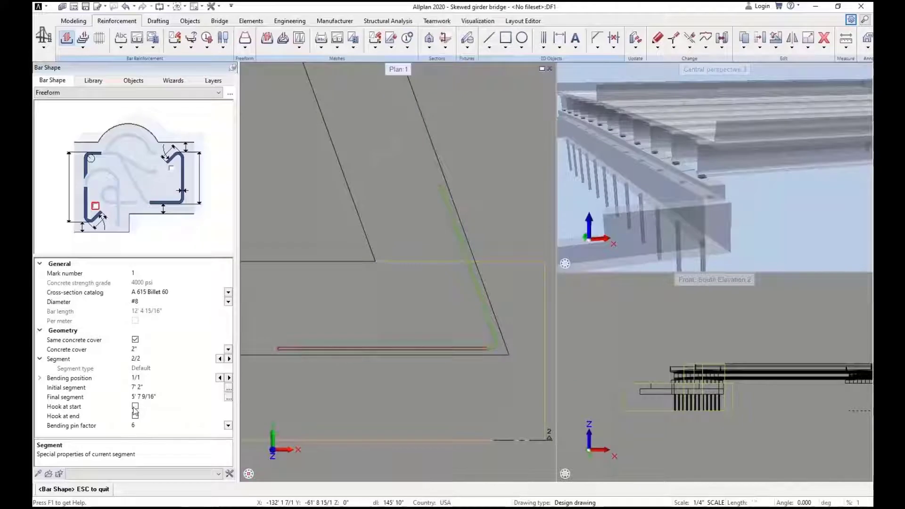
Give the freeform wing-wall bar diameter #8 and toggle its start hook off again.
left_click(220, 304)
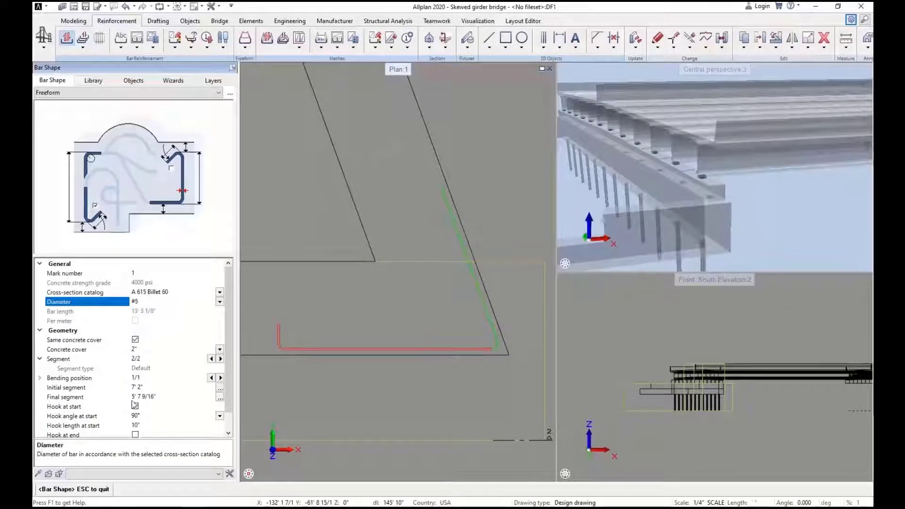
left_click(135, 407)
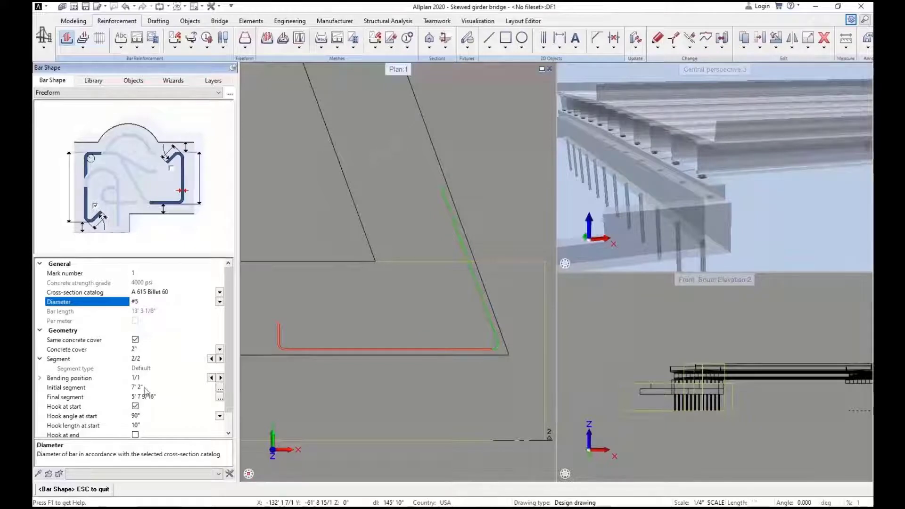
left_click(220, 301)
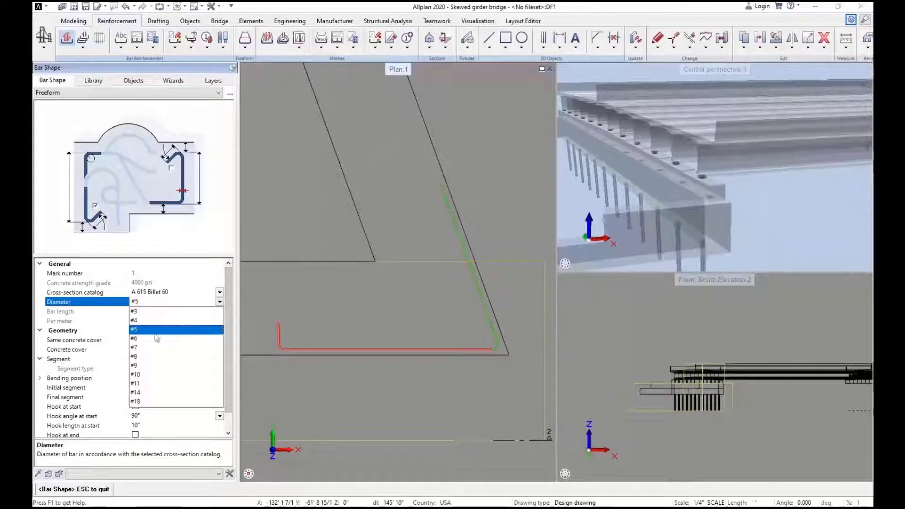
left_click(135, 356)
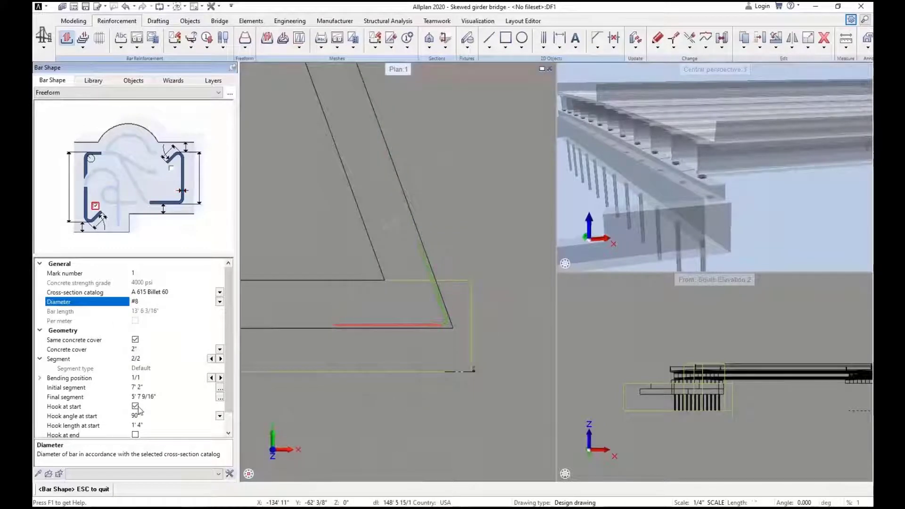
left_click(134, 406)
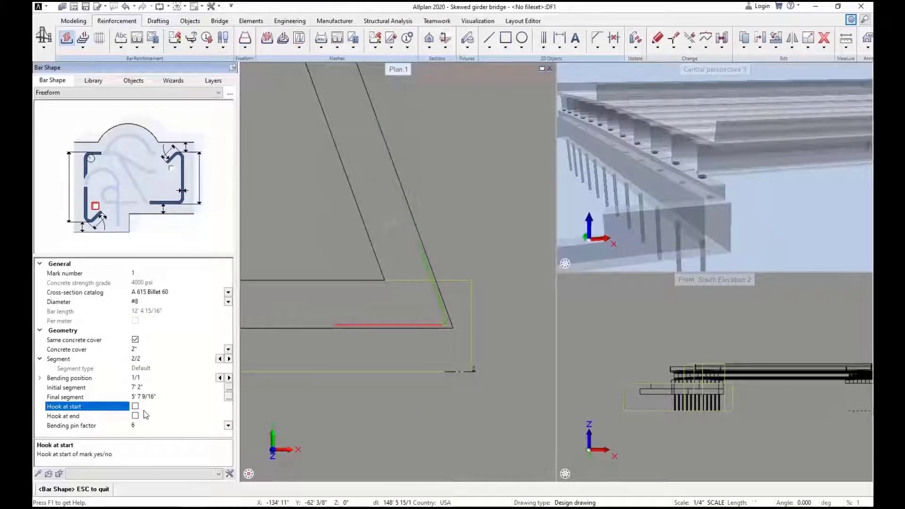
left_click(66, 388)
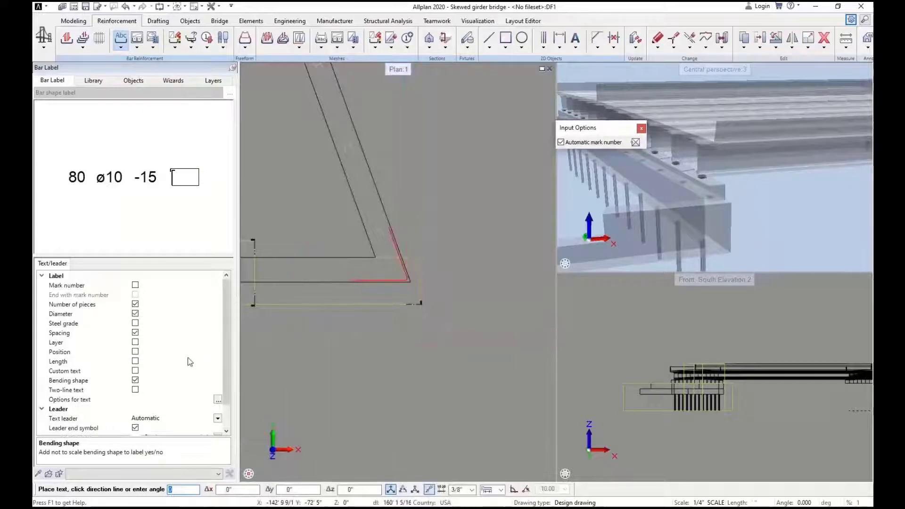
Place the #8 bar's label with diameter, spacing and bending shape beside the corner.
left_click(134, 285)
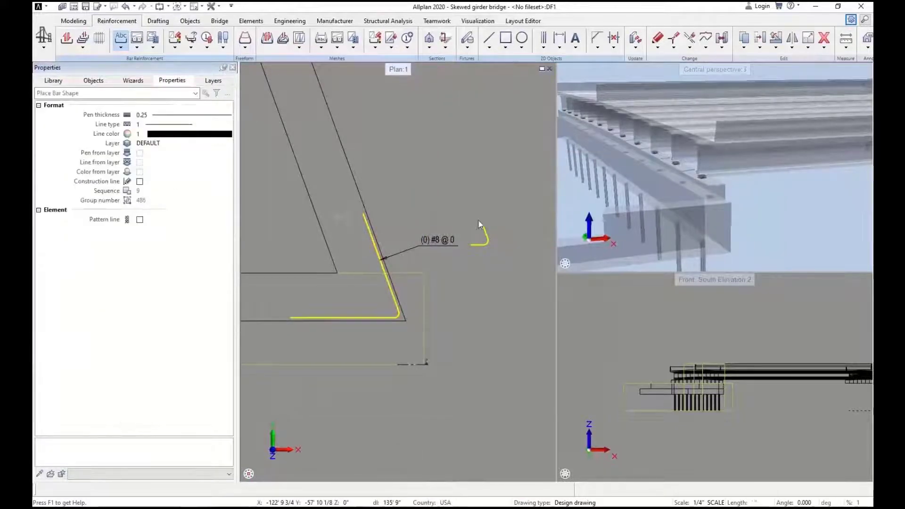
left_click(83, 38)
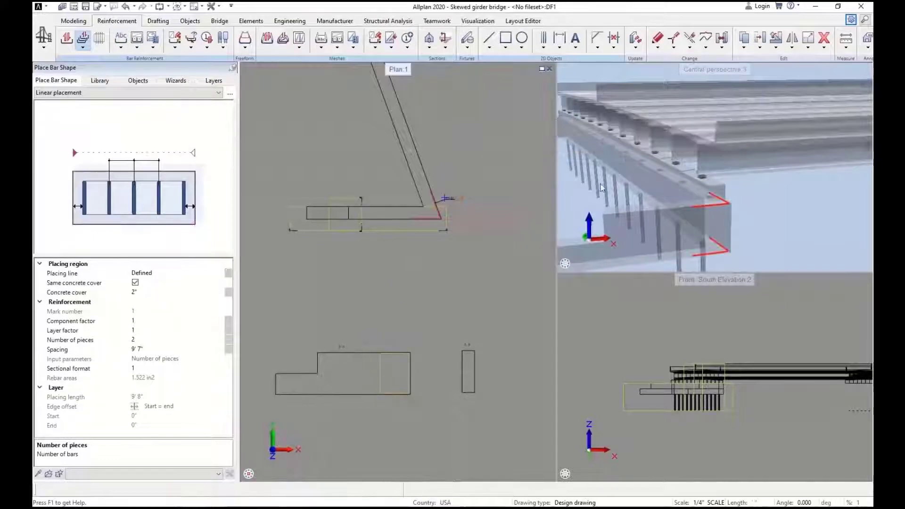
Linearly place the bar shape along the wing wall at 1' spacing from the line start.
left_click(57, 348)
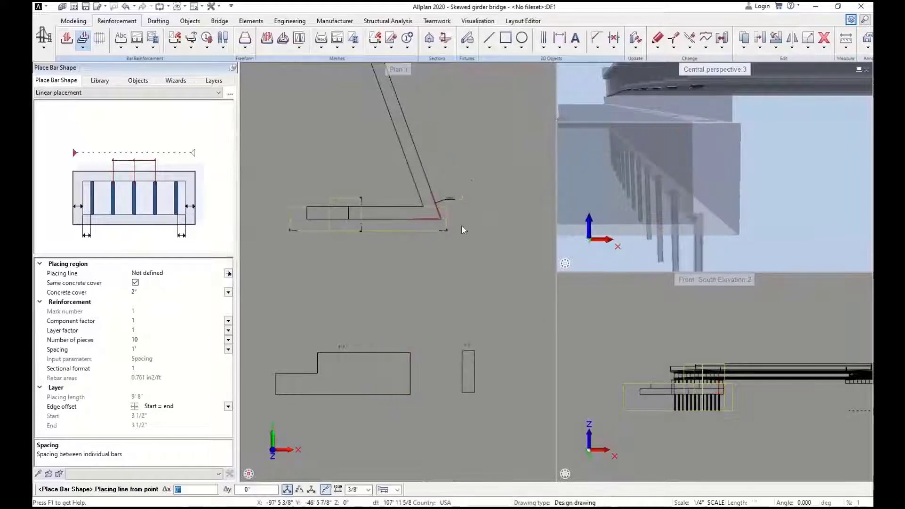
left_click(366, 429)
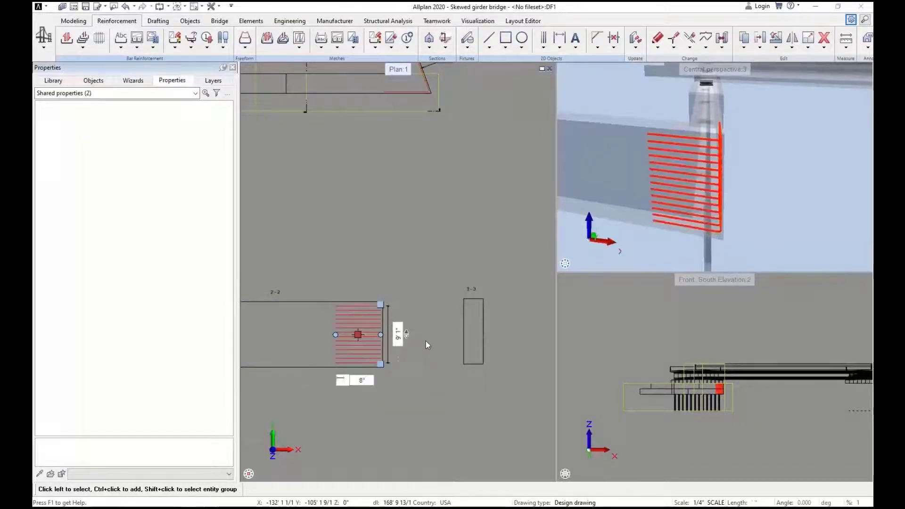
Start the Reinforcing Bar Legend tool to list bar schedule templates.
left_click(358, 334)
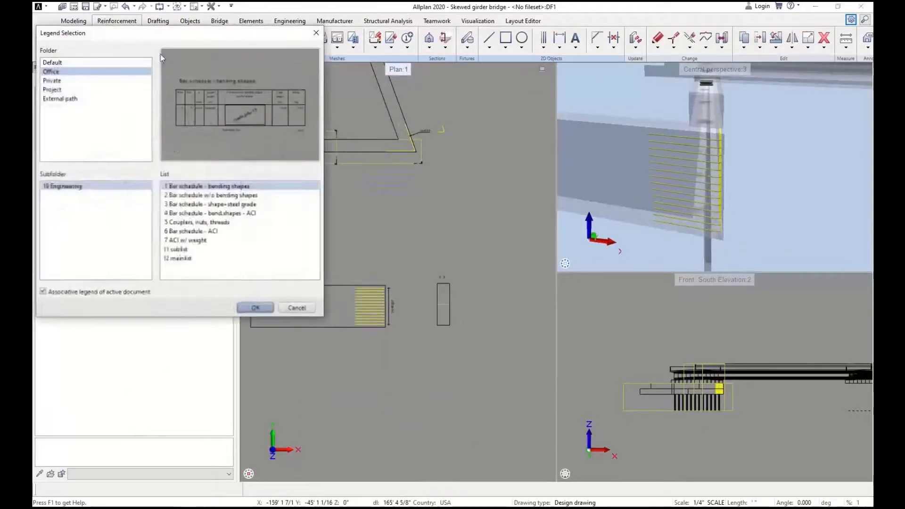
Choose '1 Bar schedule - bending shapes' and drop it right of the wall sections.
left_click(255, 307)
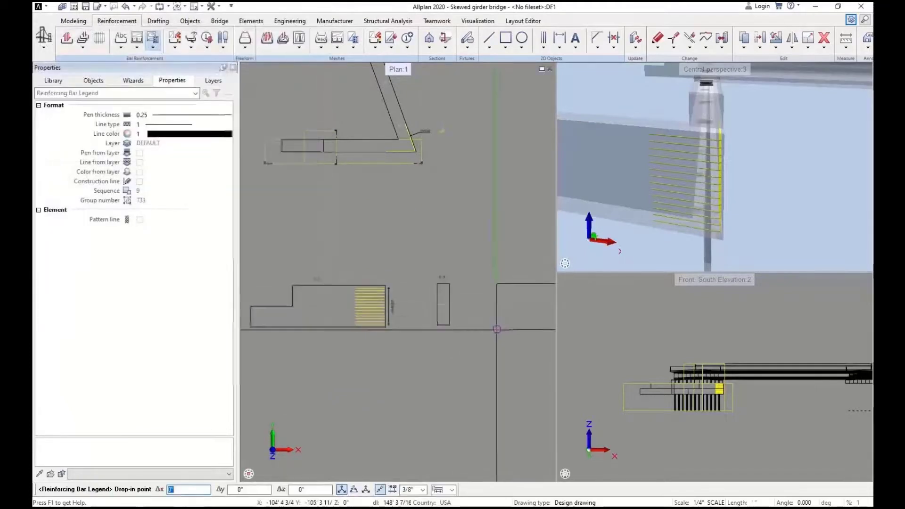
left_click(473, 292)
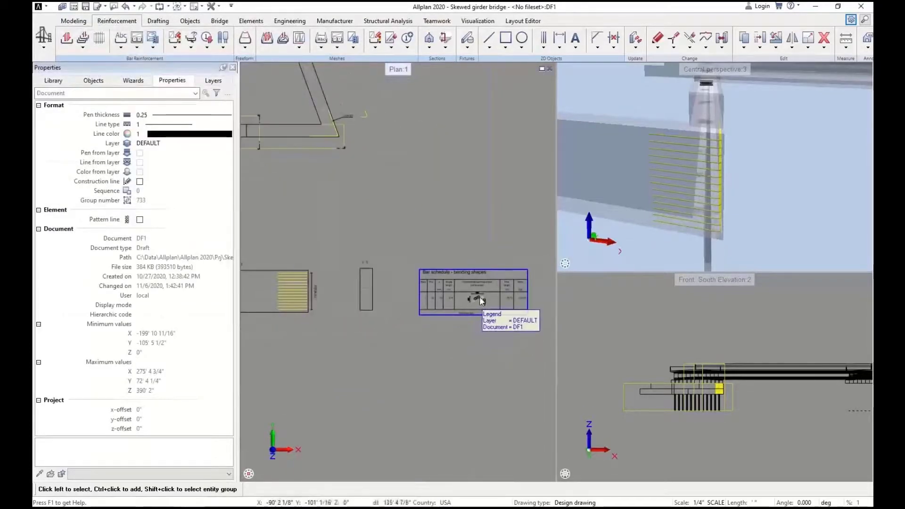